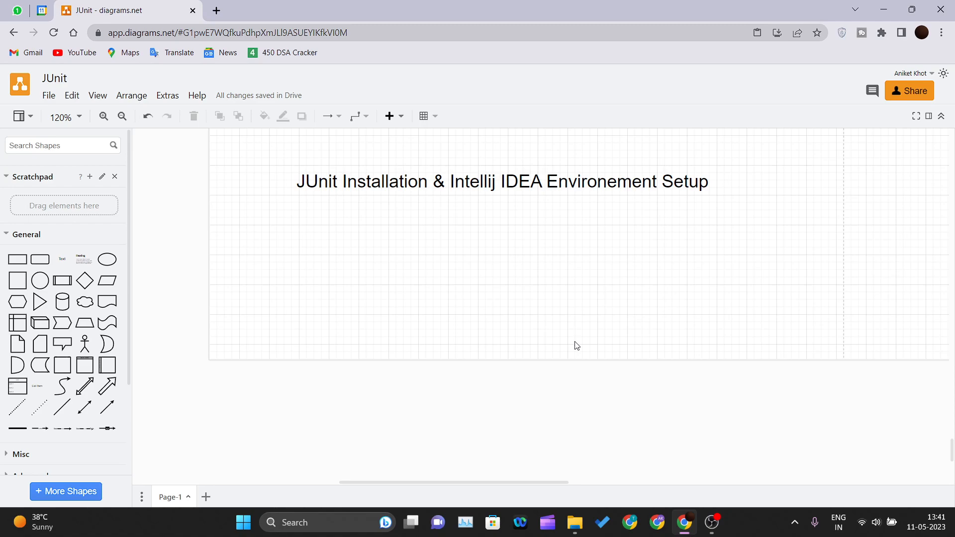
Reach JetBrains' 'Download IntelliJ IDEA' page from the Google results for 'download intellij idea'.
scroll(down, 3)
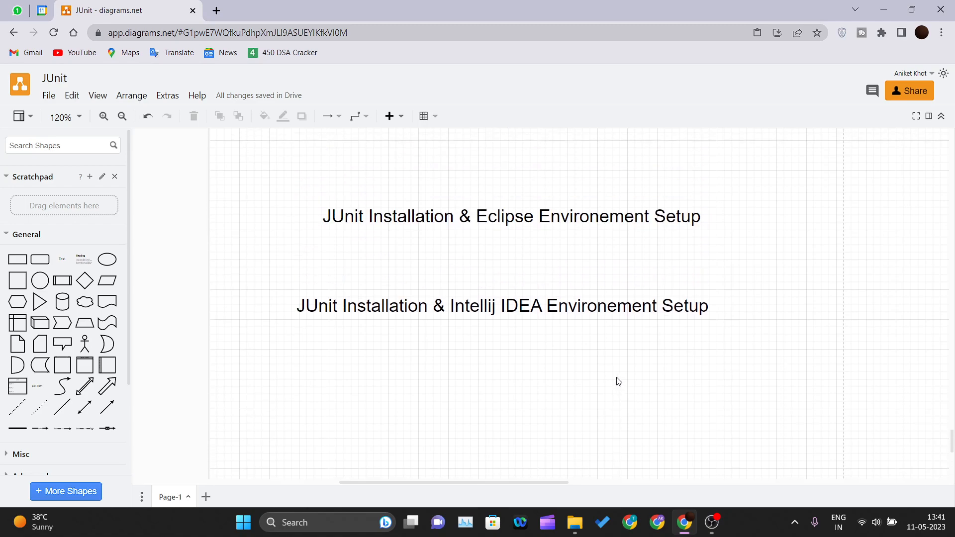
click(510, 216)
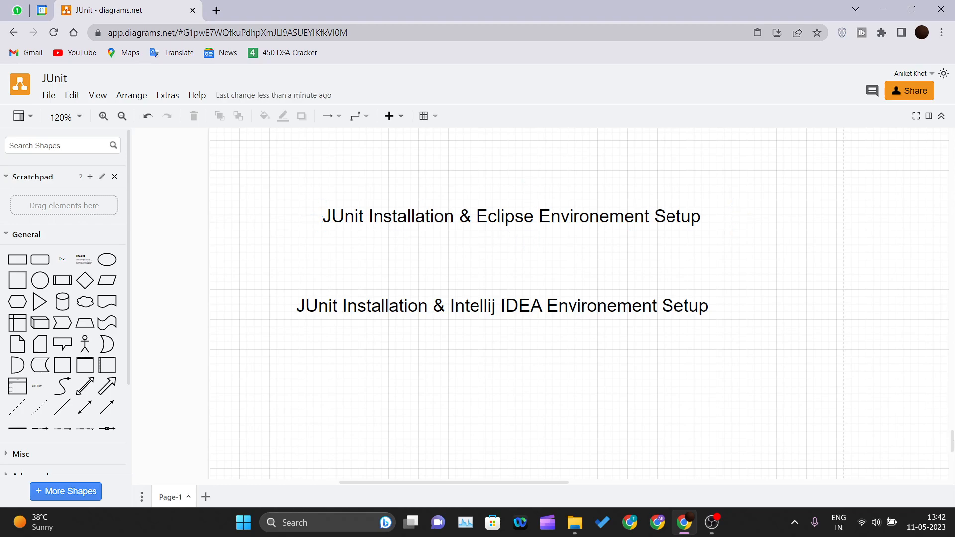
scroll(down, 3)
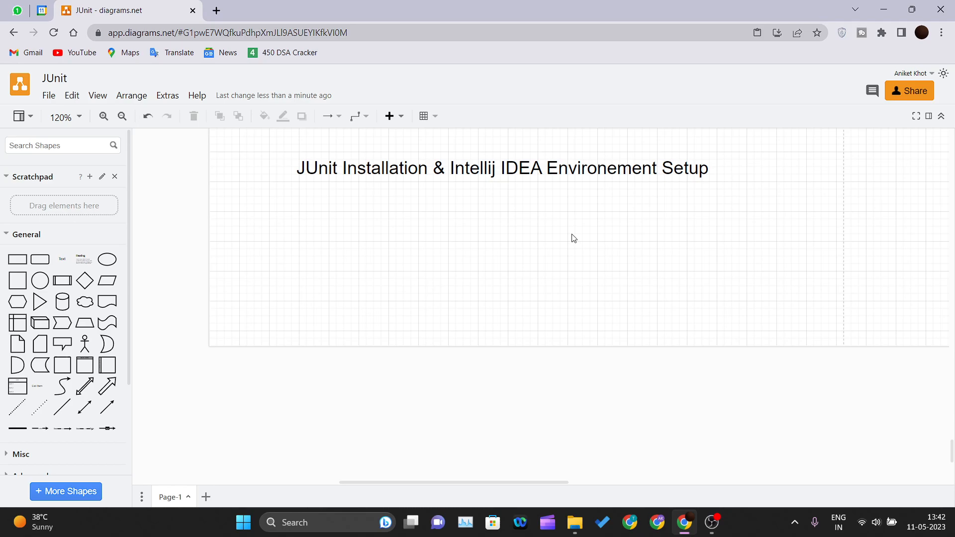
mouse_move(528, 231)
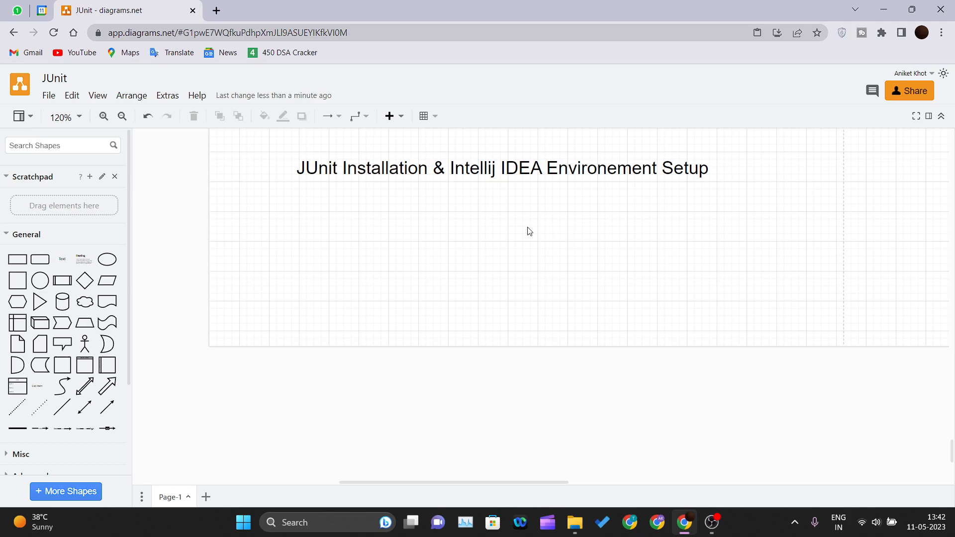
mouse_move(526, 221)
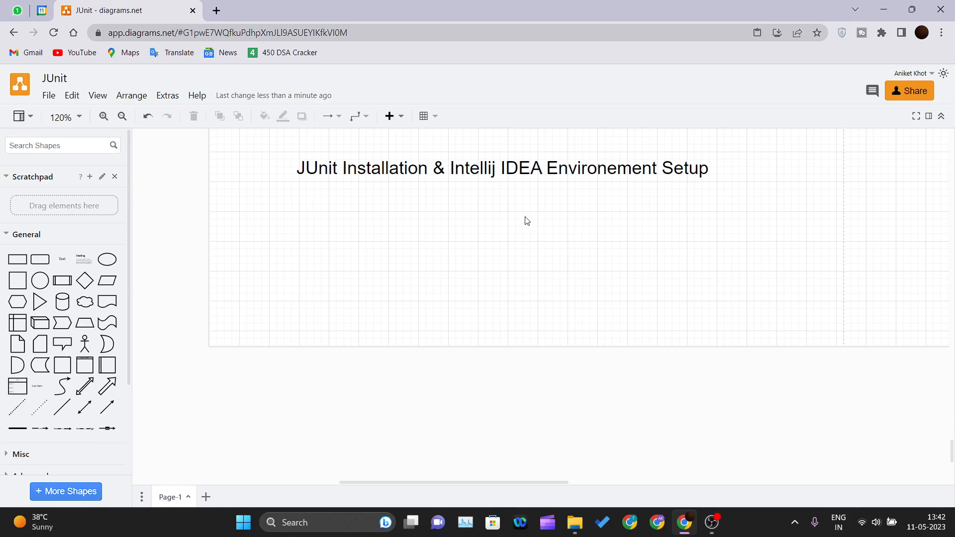
mouse_move(433, 180)
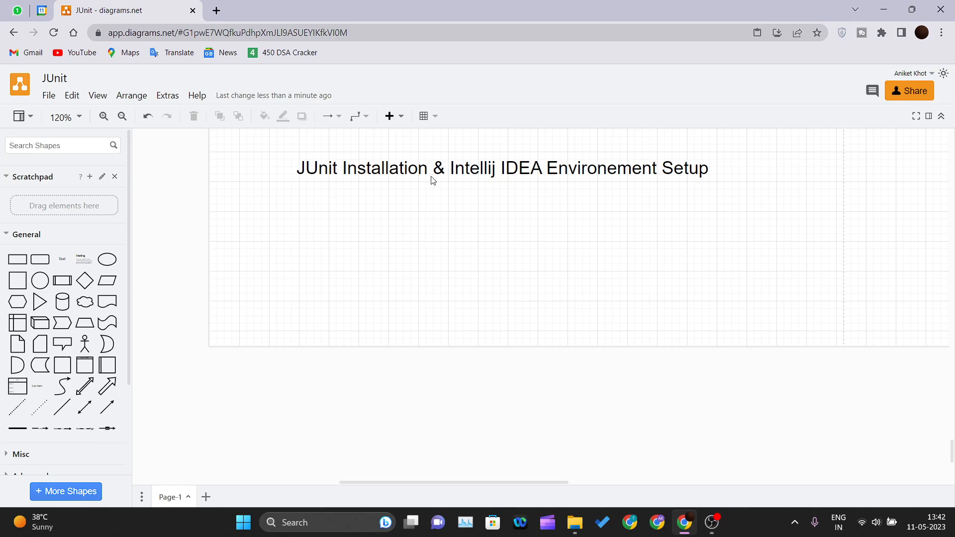
click(216, 10)
text(download intellij idea)
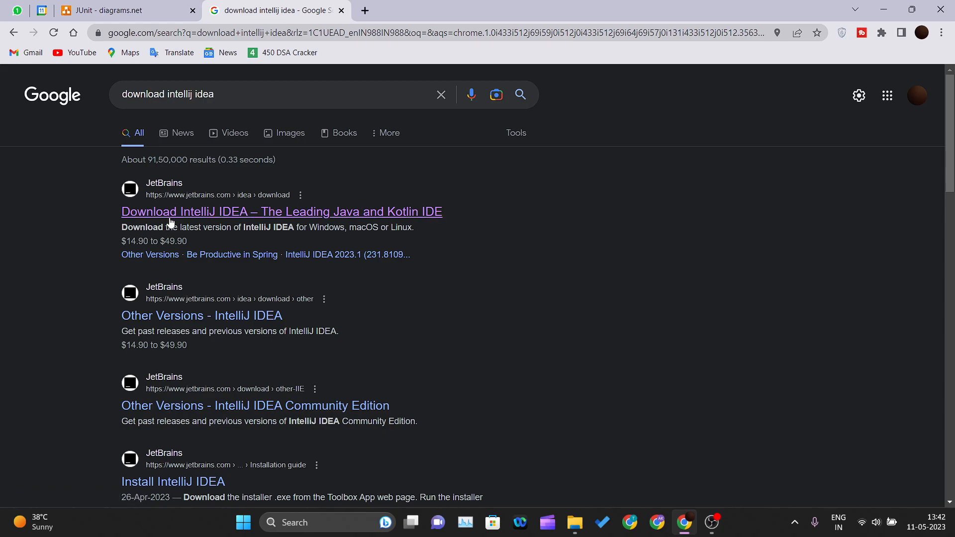
click(282, 211)
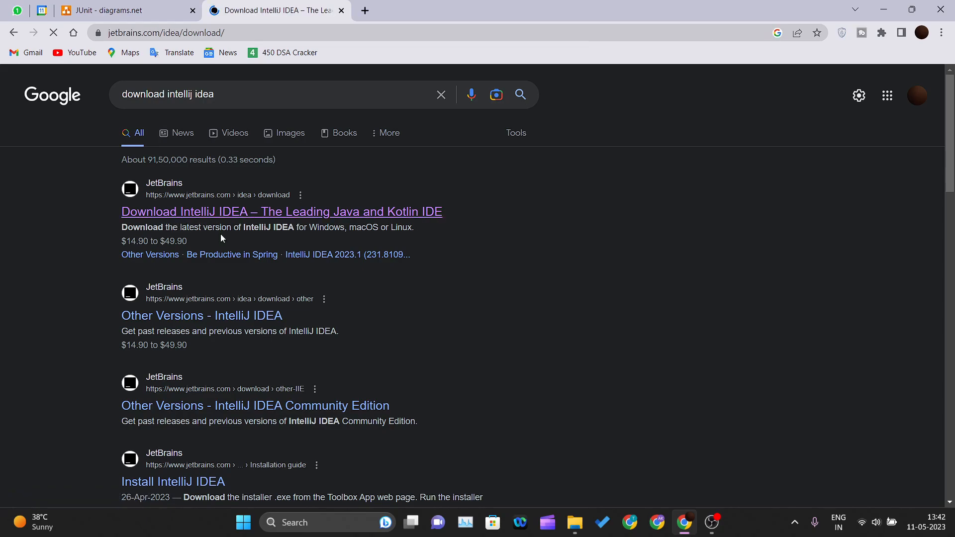
click(282, 211)
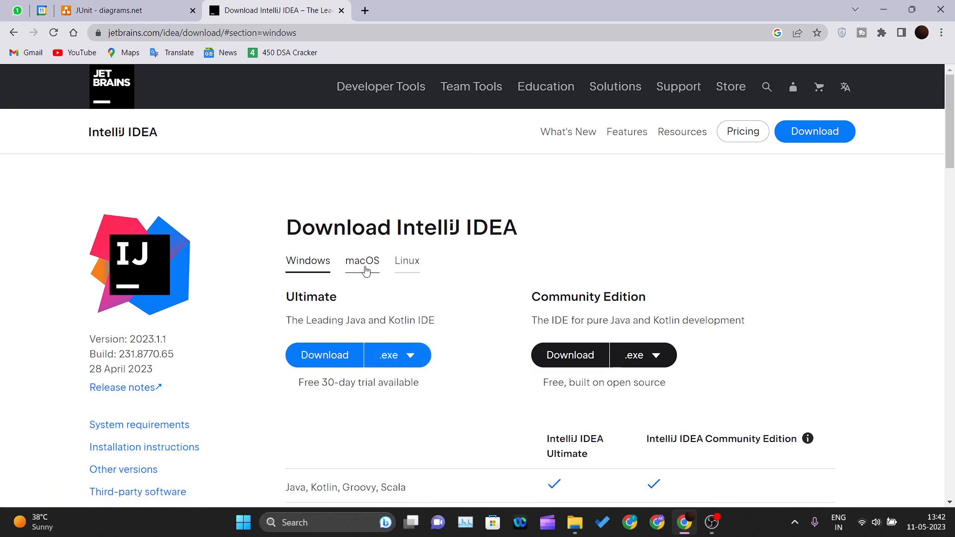
mouse_move(330, 273)
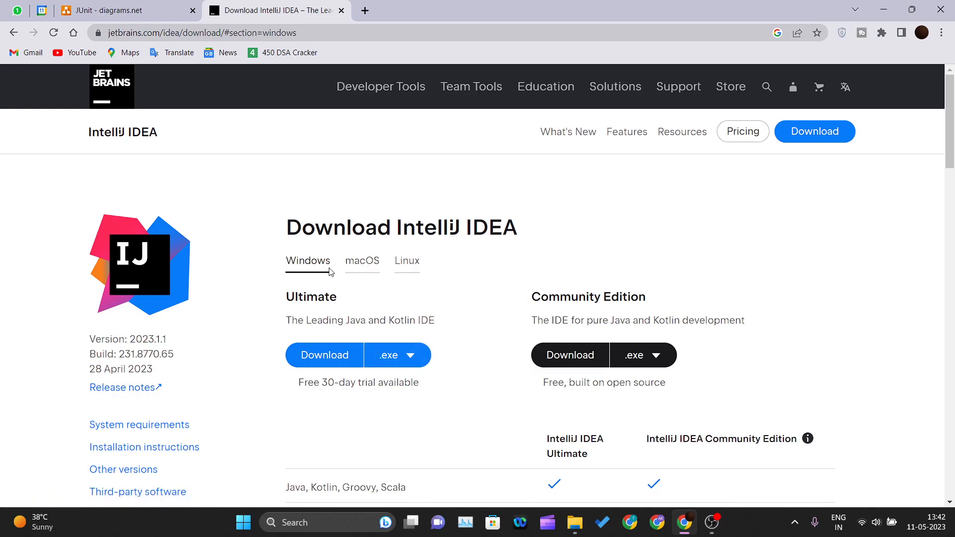
click(361, 261)
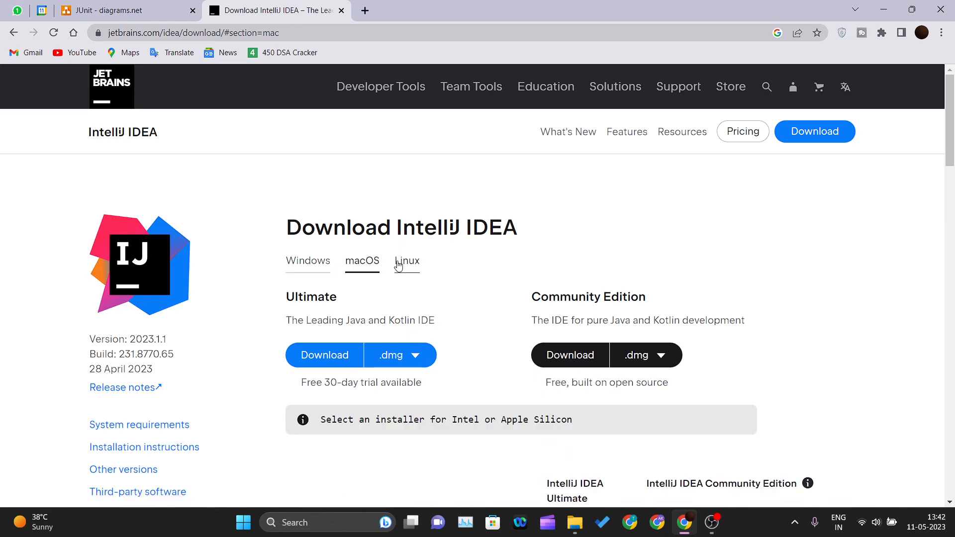
click(405, 260)
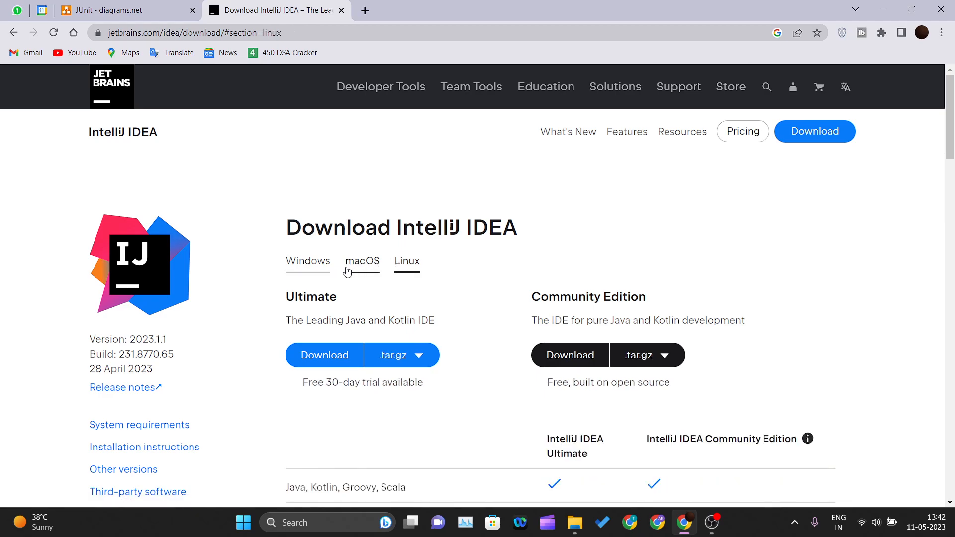
click(307, 261)
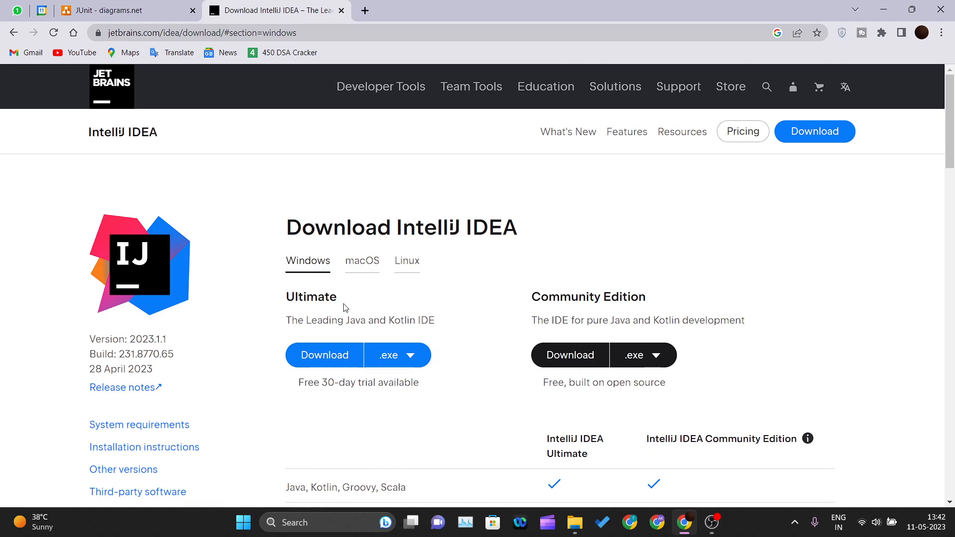
double_click(311, 296)
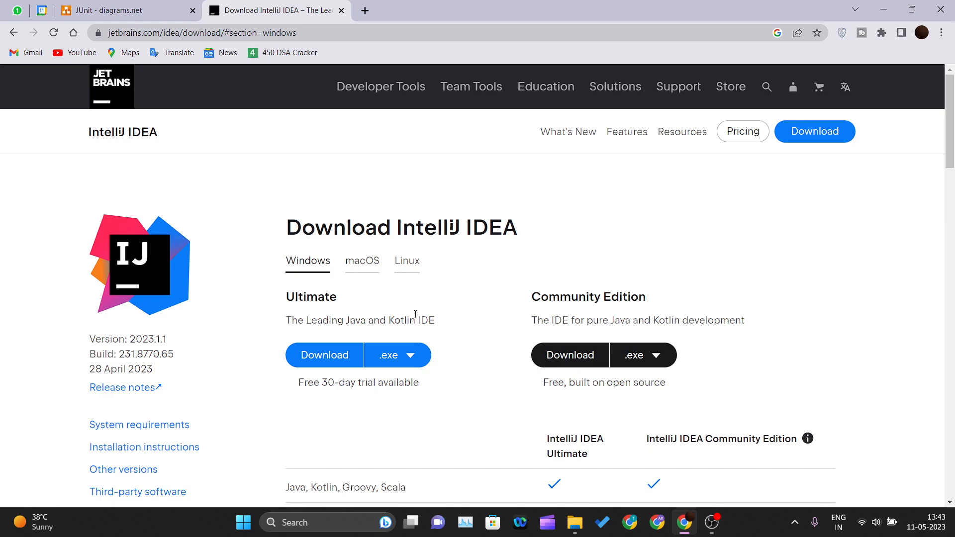
scroll(down, 3)
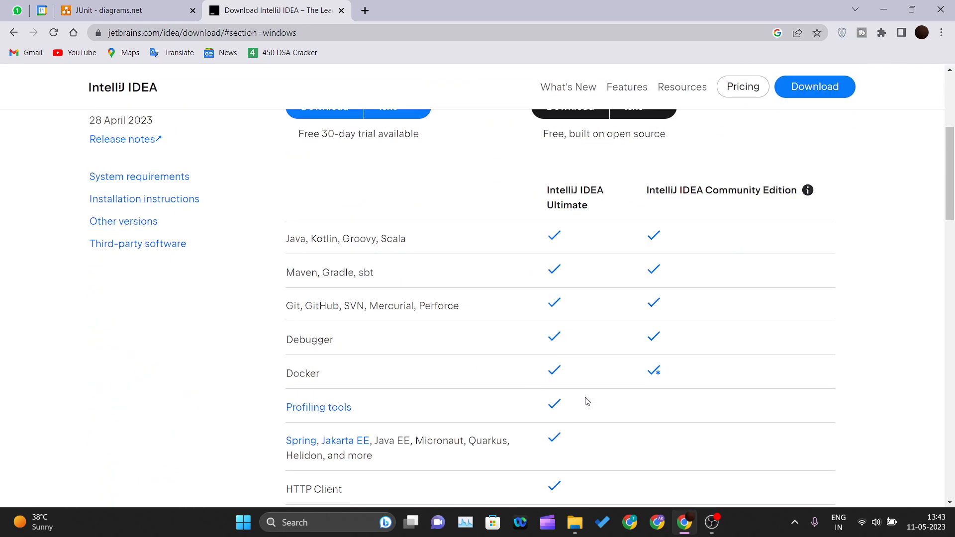
scroll(down, 3)
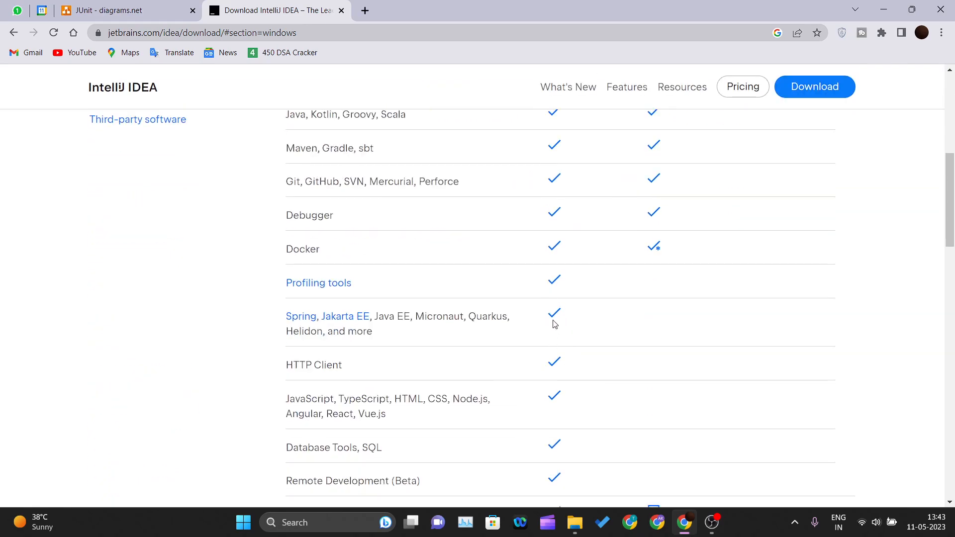
scroll(up, 3)
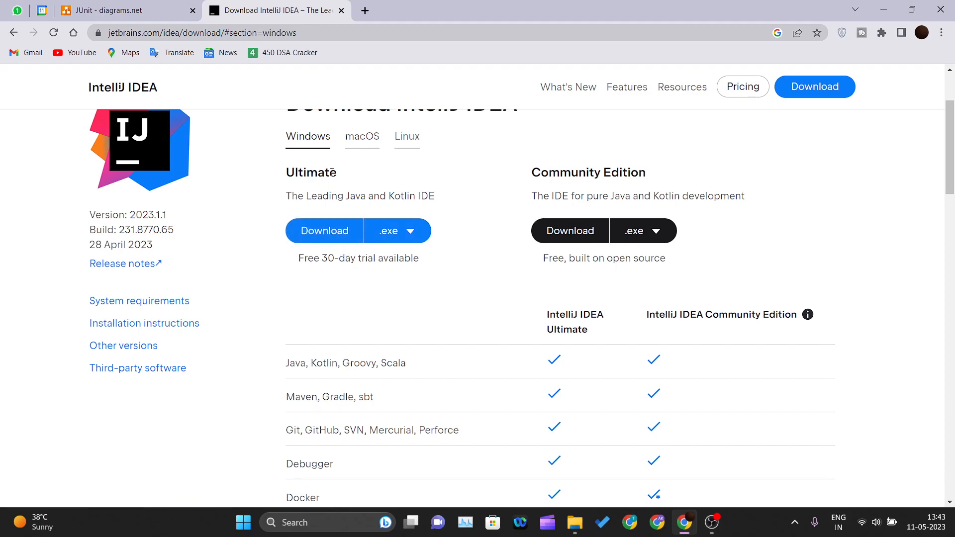
mouse_move(557, 177)
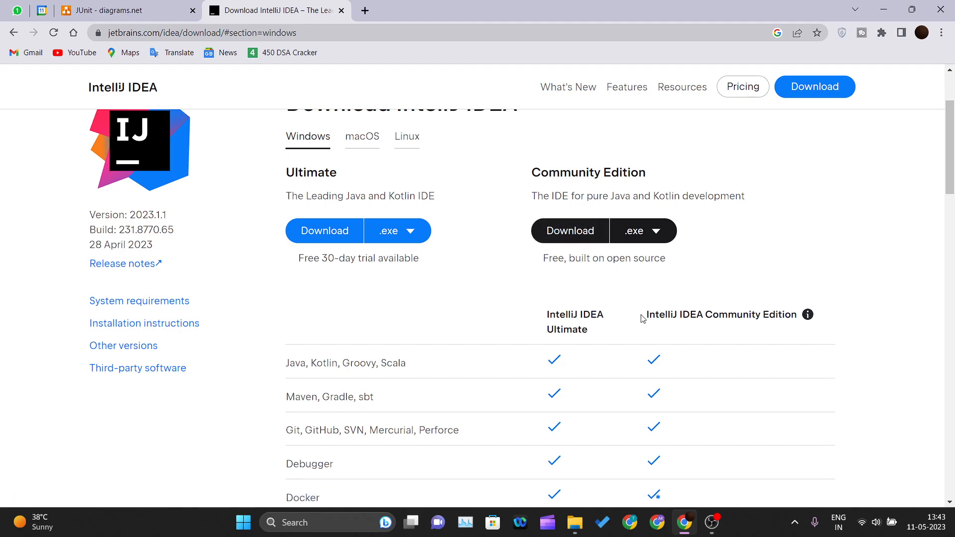
Trigger the Community Edition Windows installer download, then cancel it from the download bar.
click(569, 231)
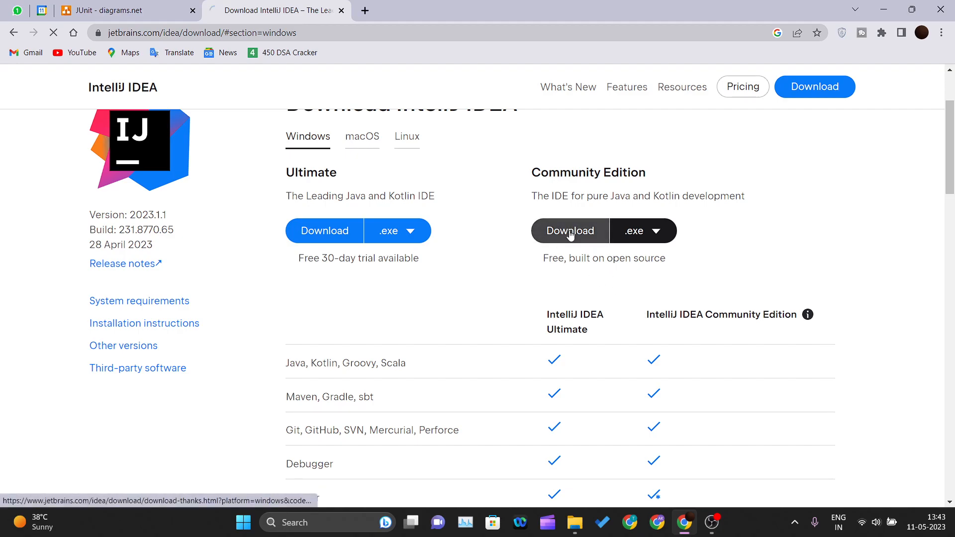
click(570, 231)
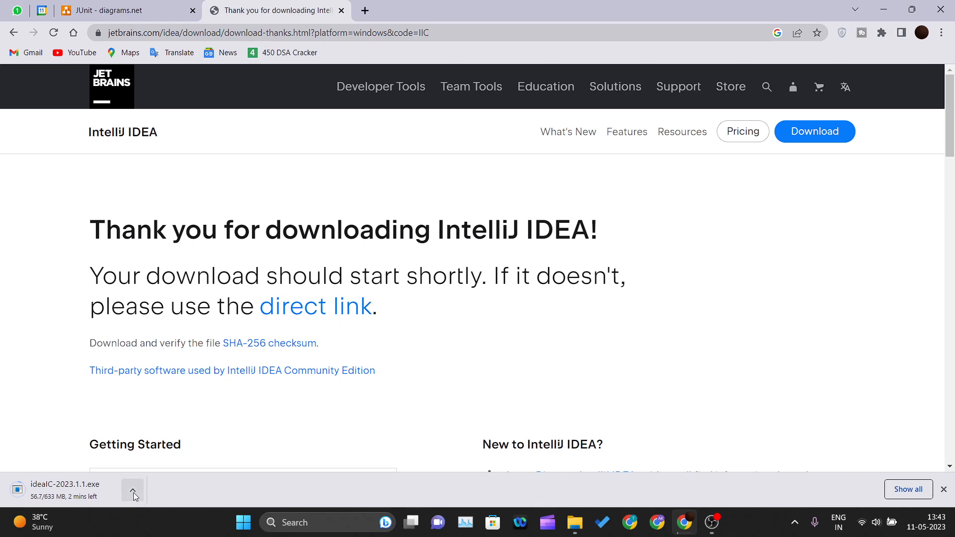
click(133, 491)
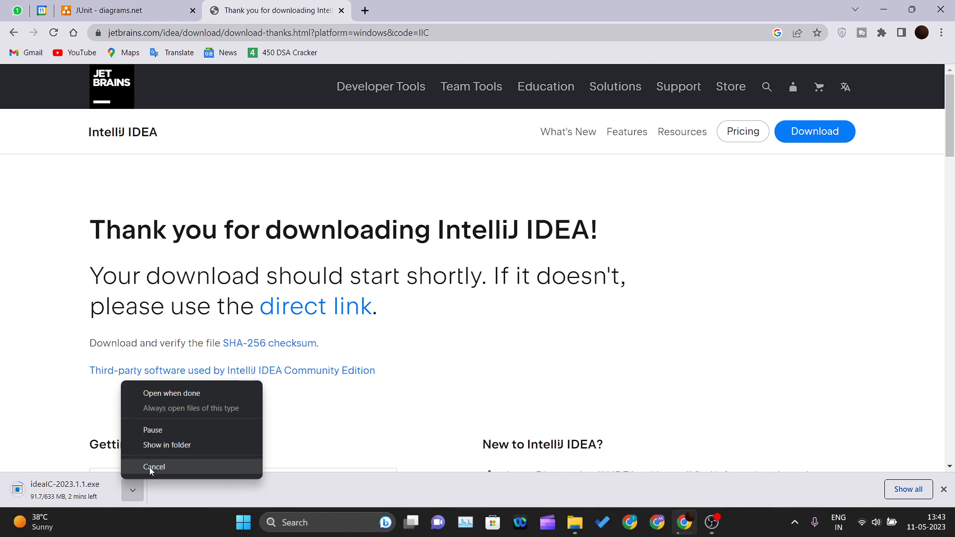
click(153, 467)
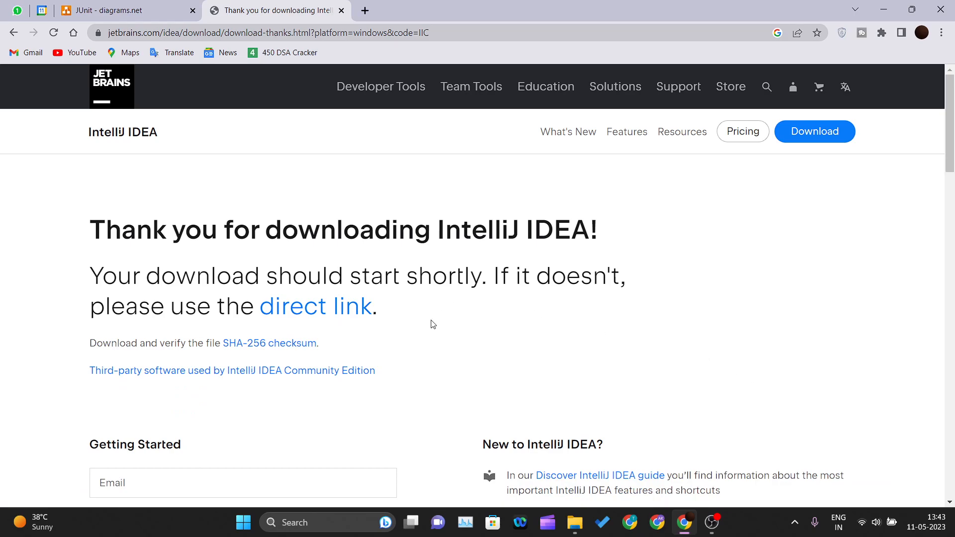
mouse_move(414, 449)
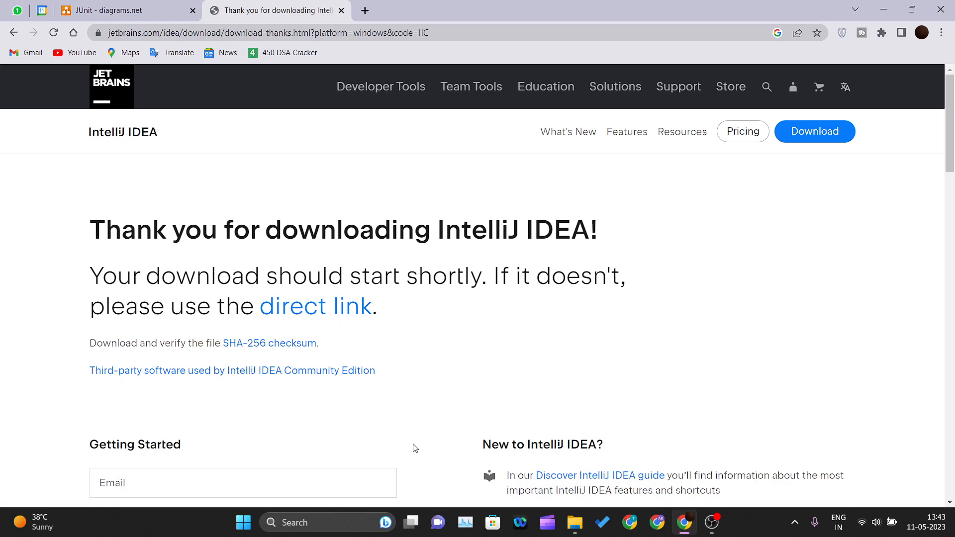
Launch IntelliJ IDEA Community Edition 2022.2.2 from the Start menu by searching 'inte'.
click(243, 522)
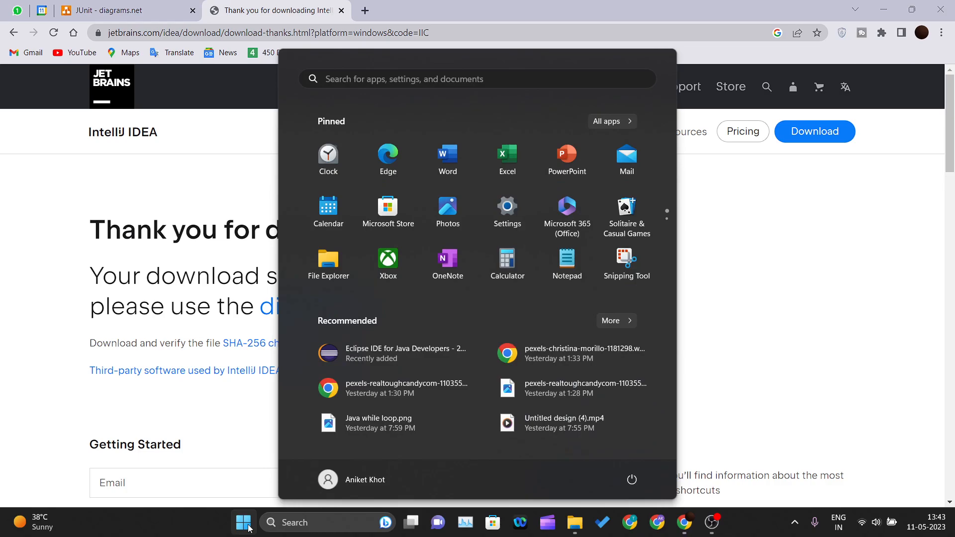
text(inte)
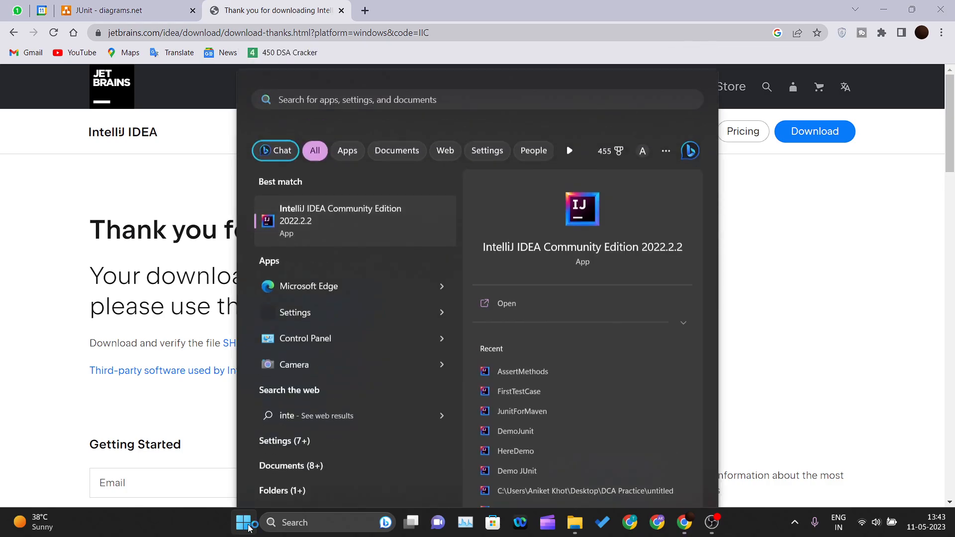
click(245, 523)
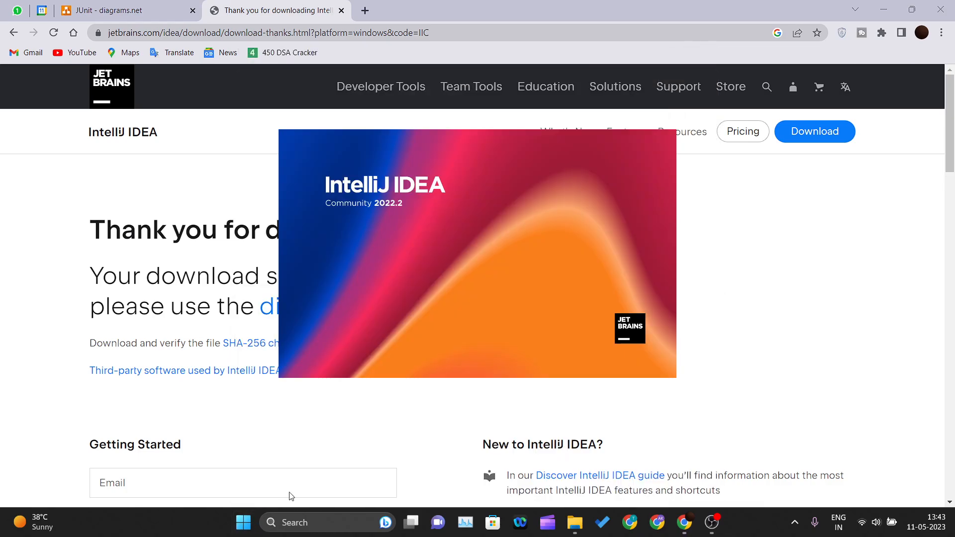
mouse_move(516, 261)
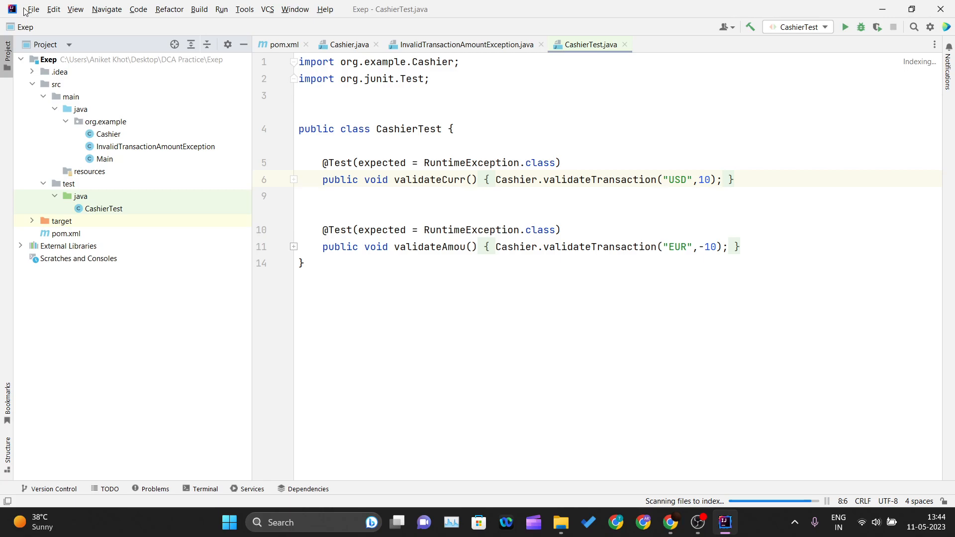
Create a new Java project with Maven as the build system, named 'setup'.
click(32, 9)
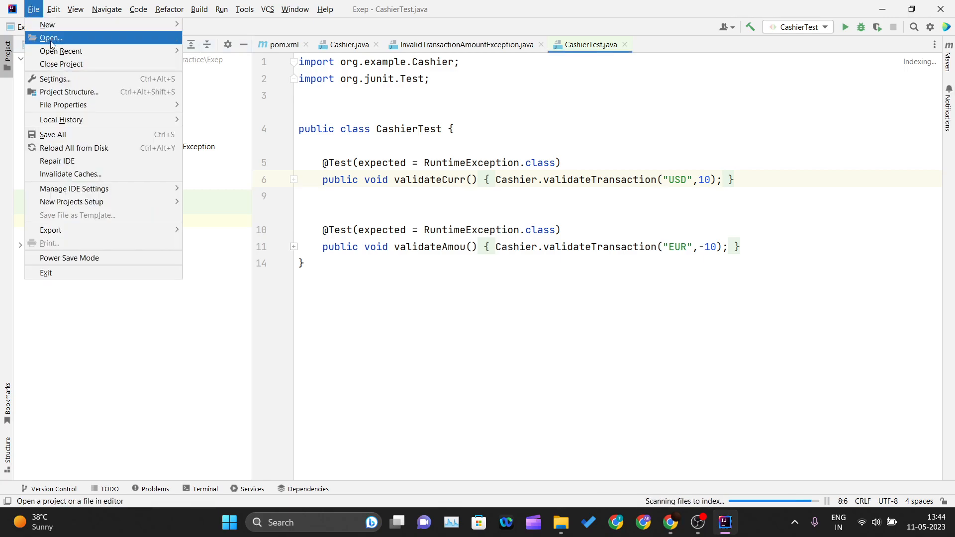
mouse_move(47, 24)
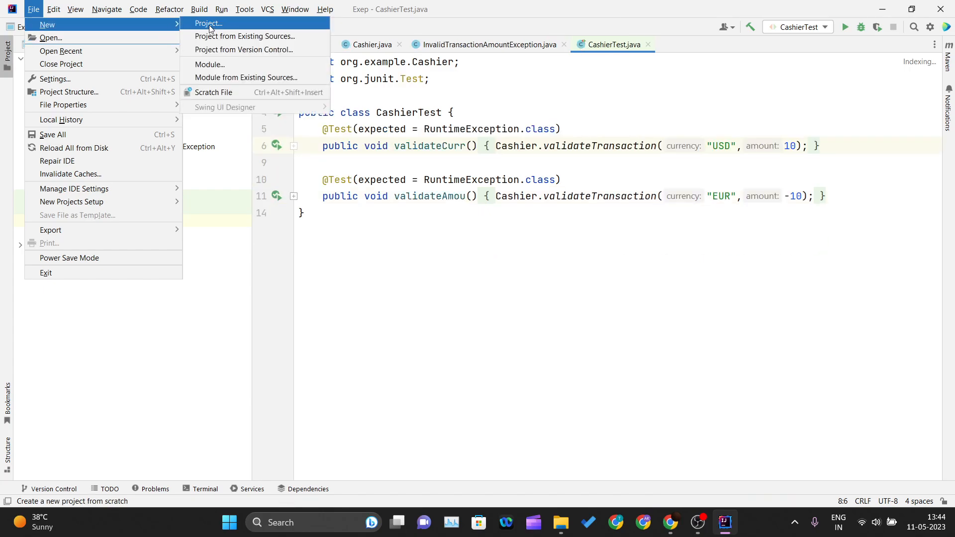
click(208, 23)
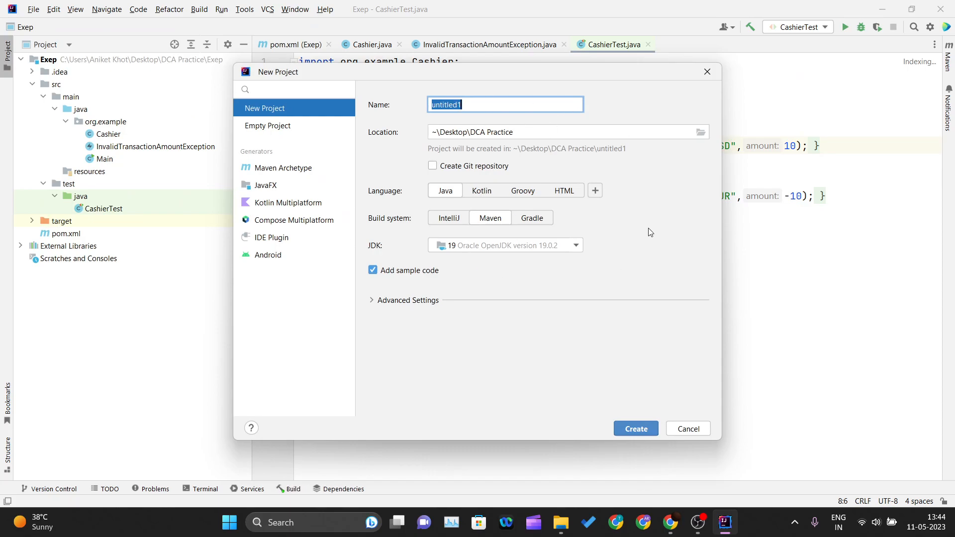
mouse_move(293, 220)
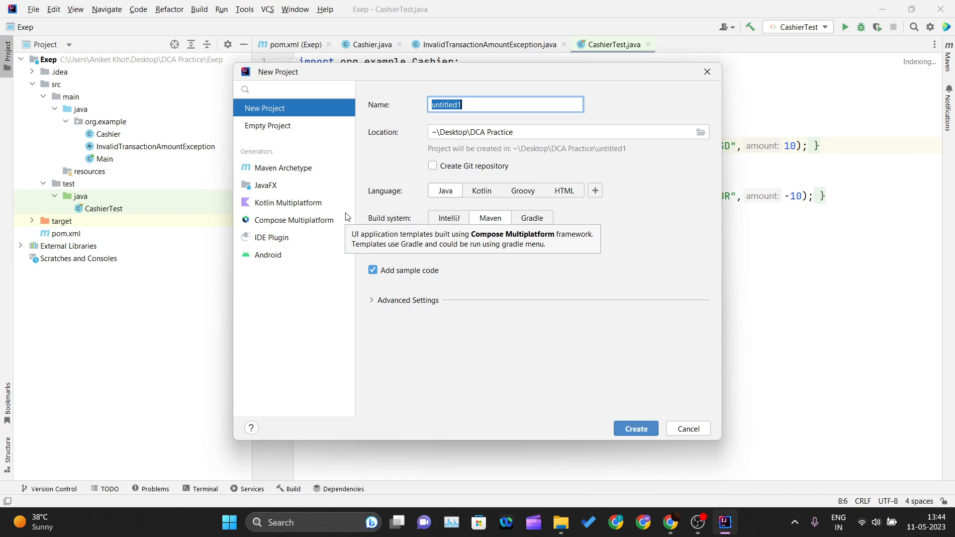
click(447, 218)
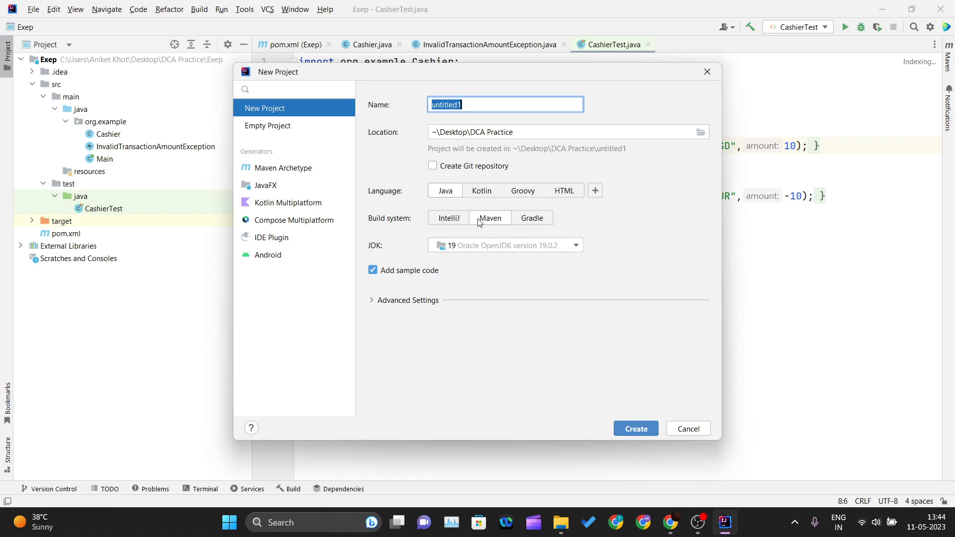
mouse_move(482, 221)
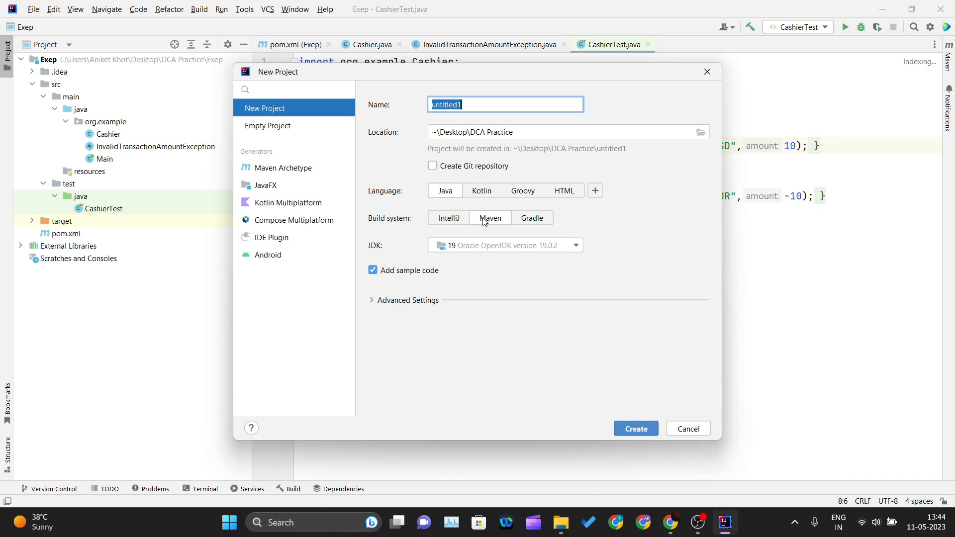
mouse_move(488, 221)
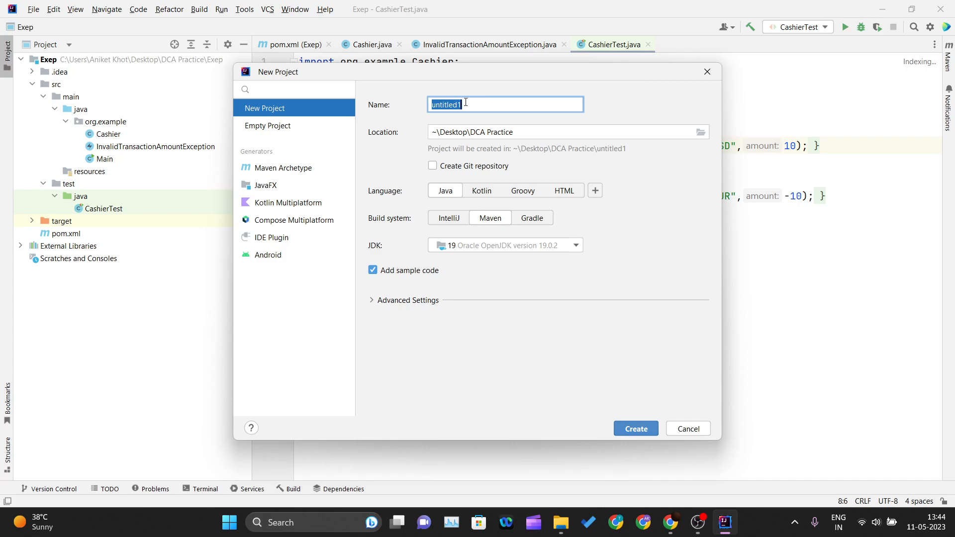
text(setup)
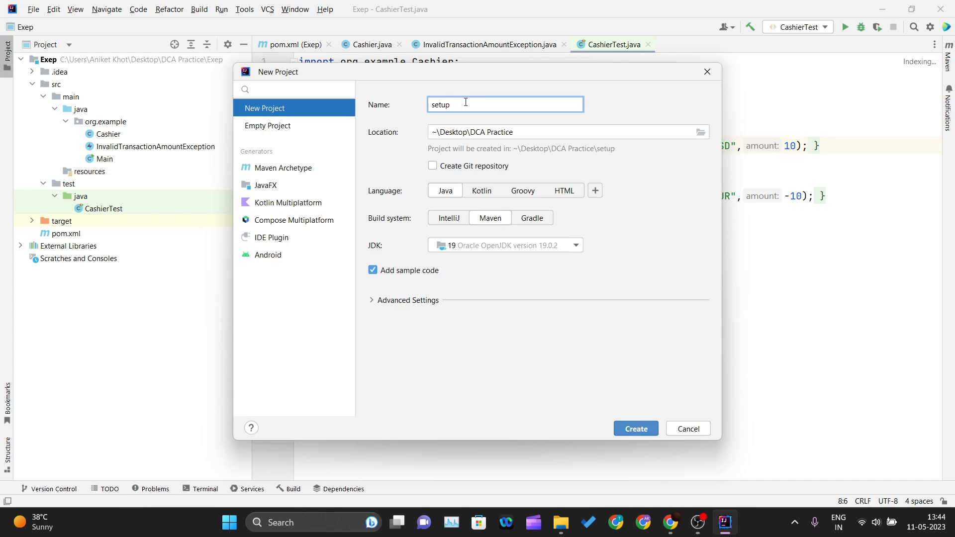
mouse_move(635, 428)
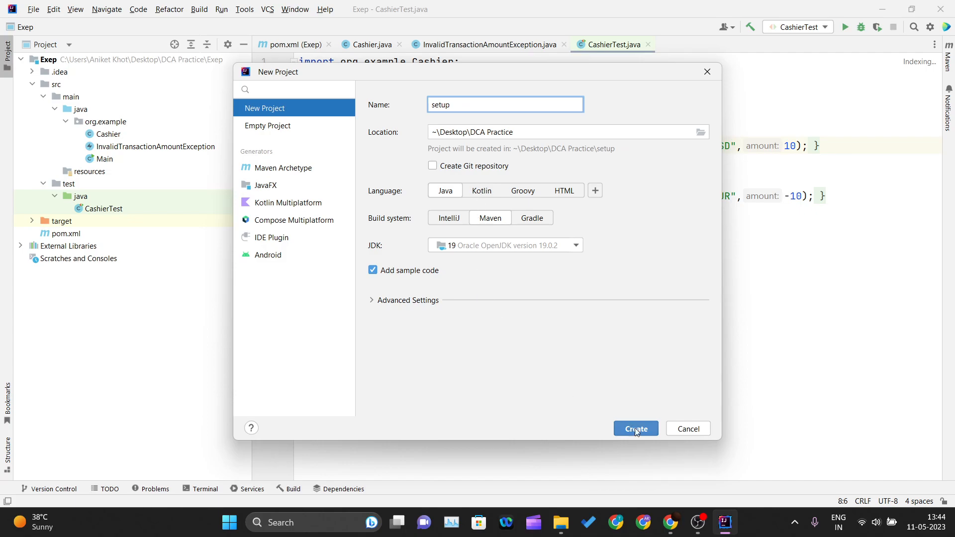
click(636, 428)
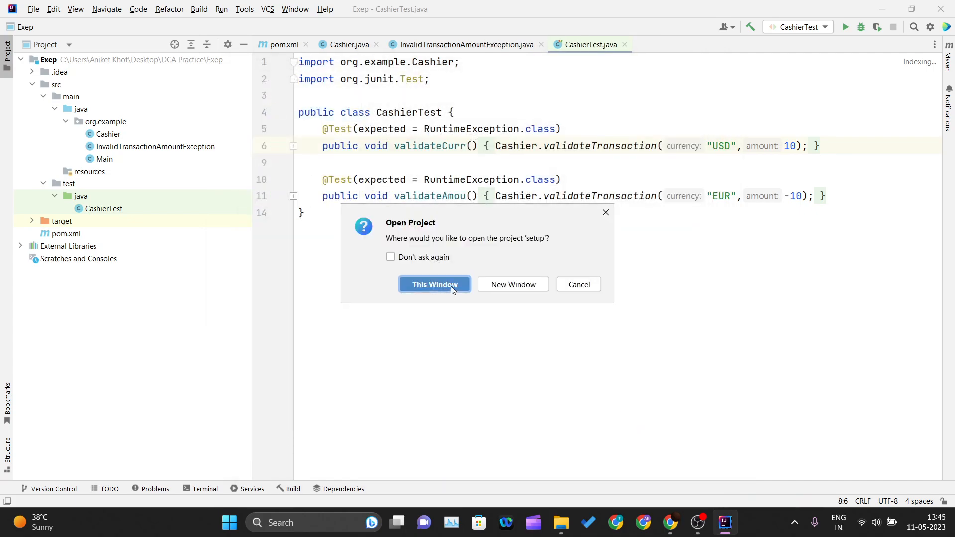
Open setup in this window and give its pom.xml TestNG and JUnit 4.13.2 test dependencies copied from Exep.
click(434, 284)
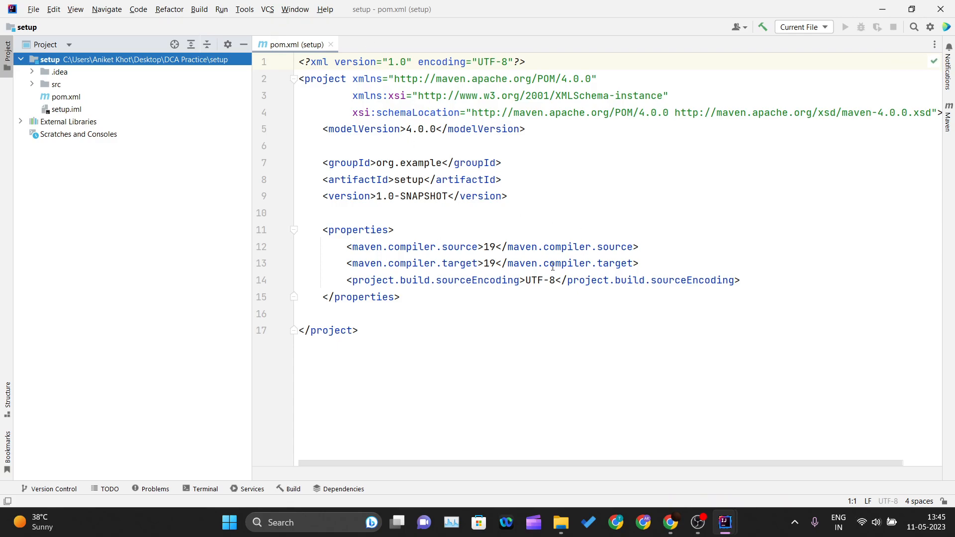
click(388, 296)
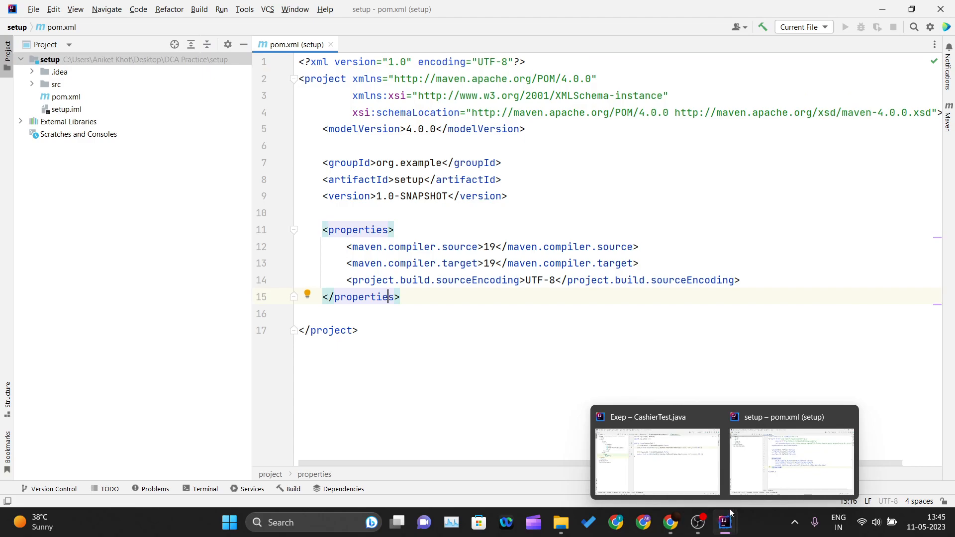
click(656, 461)
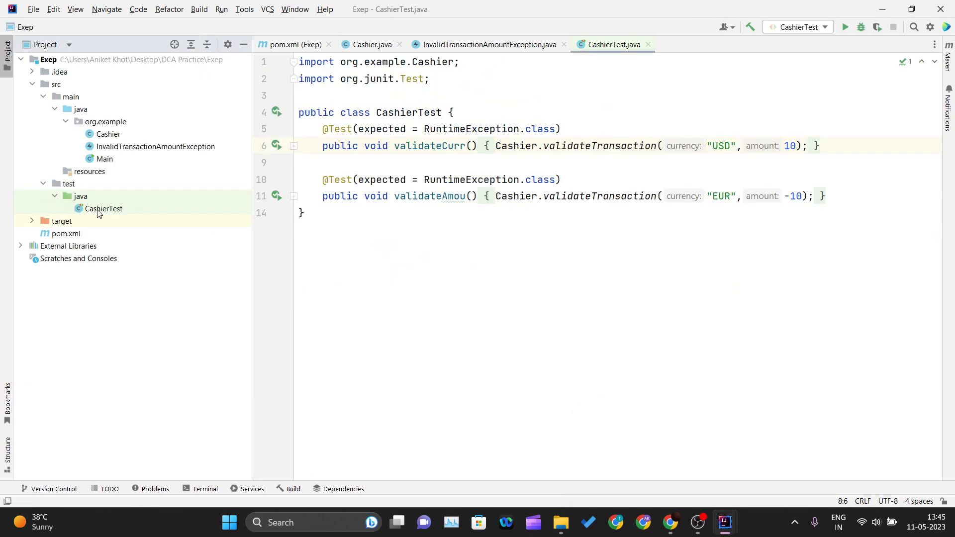
click(294, 45)
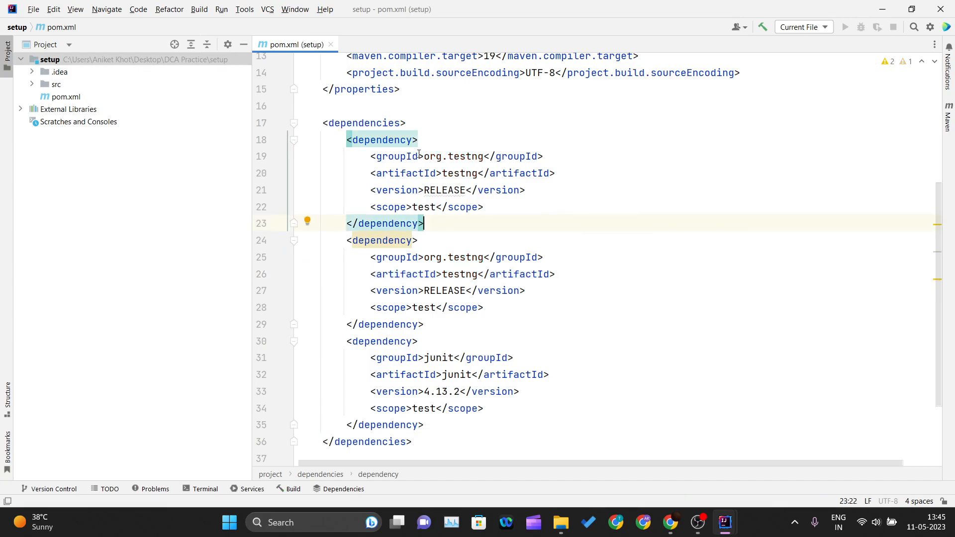
mouse_move(396, 156)
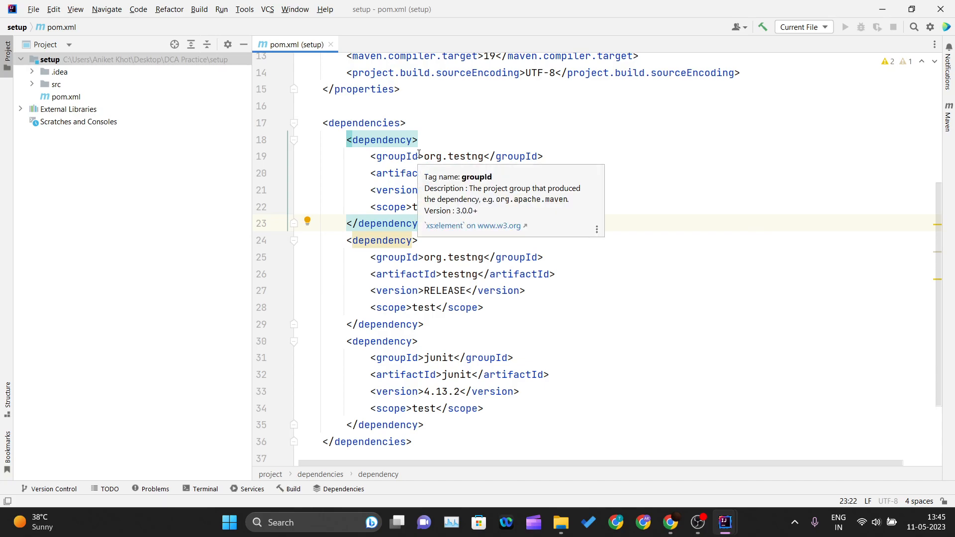
click(340, 122)
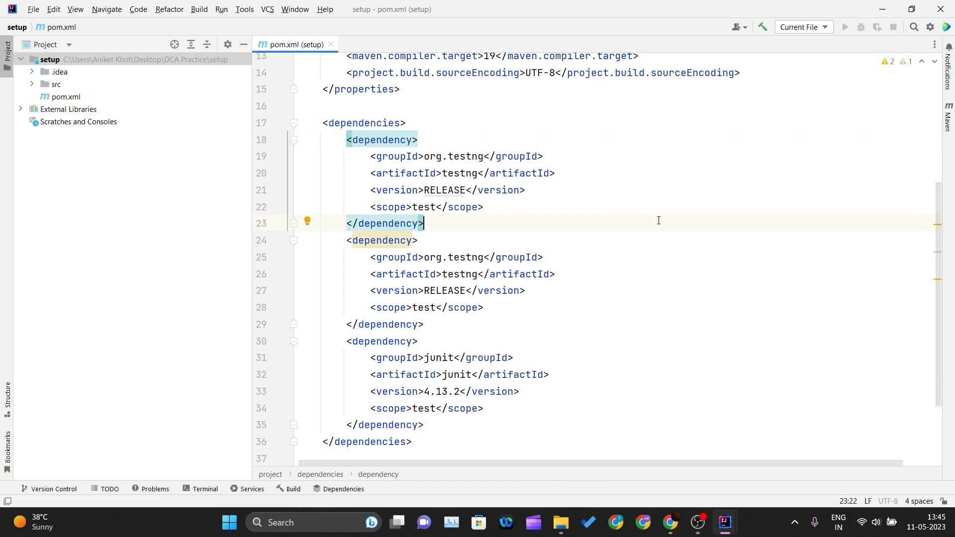
mouse_move(575, 214)
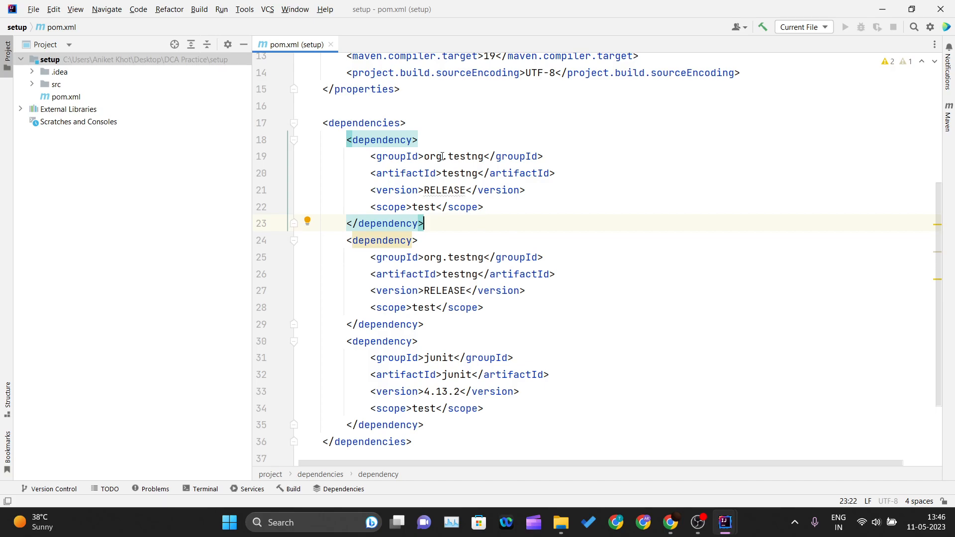
click(345, 122)
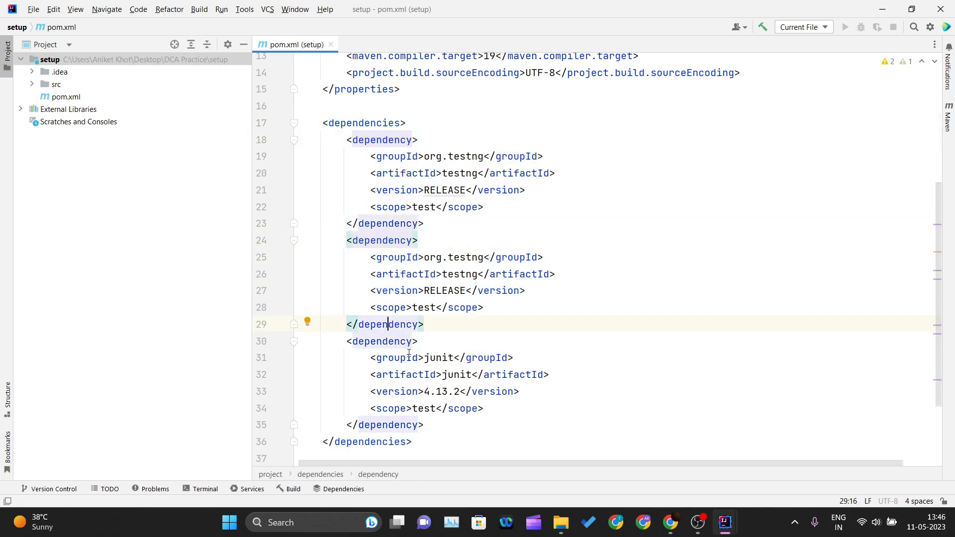
mouse_move(397, 357)
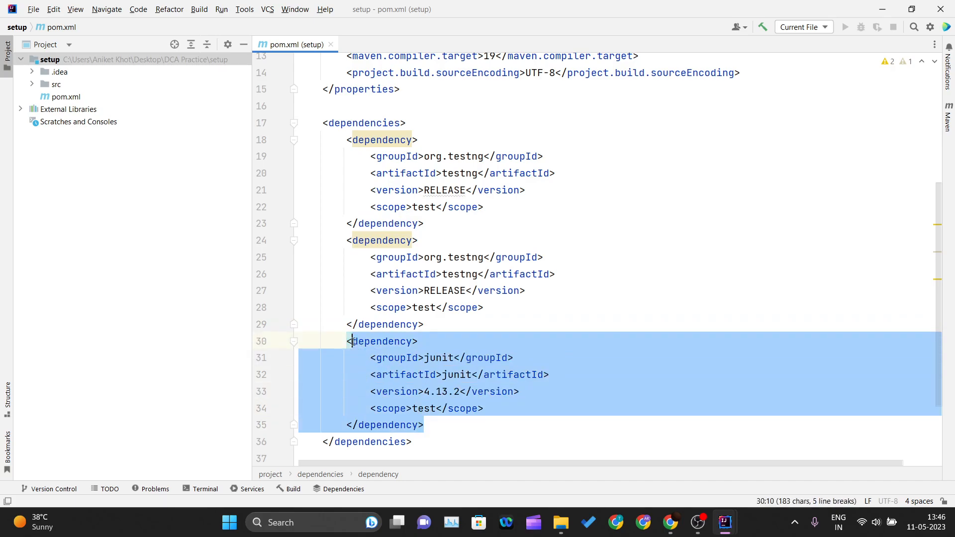
click(437, 391)
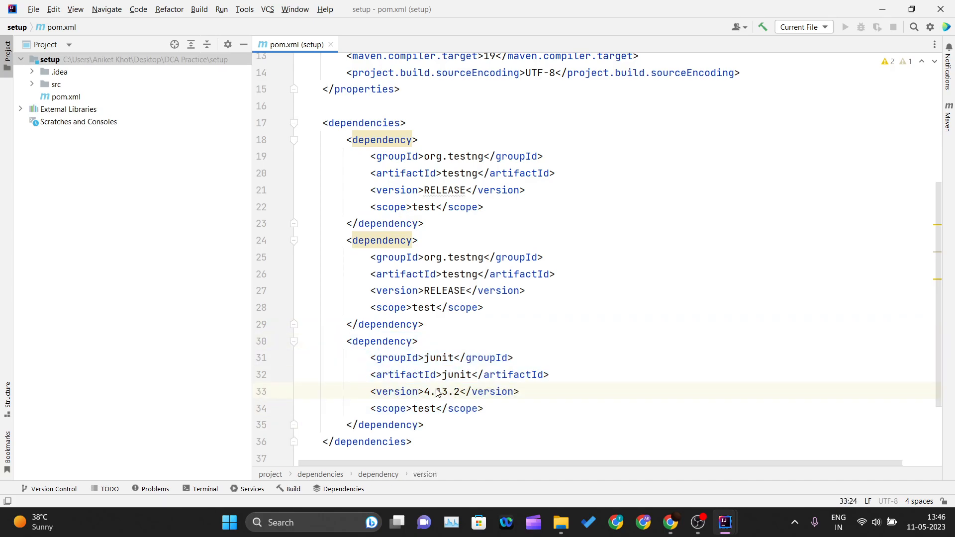
mouse_move(446, 391)
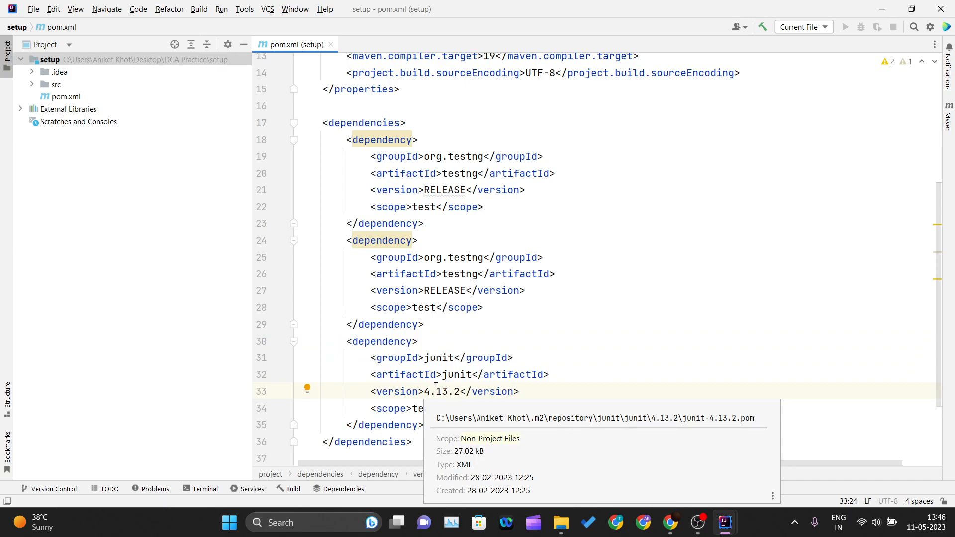
mouse_move(151, 283)
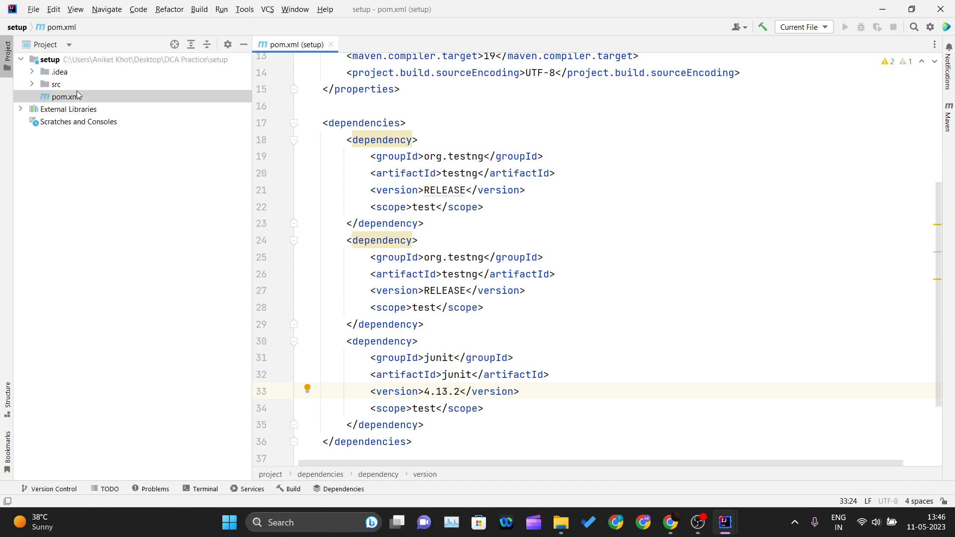
Create the Java class 'vbsisd' under src/main/java in org.example with an empty body.
click(55, 84)
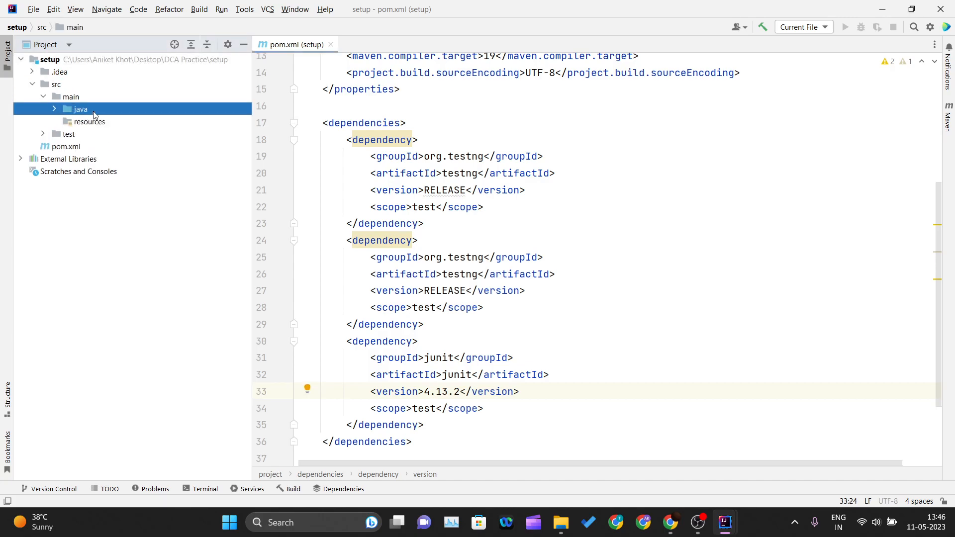
right_click(100, 121)
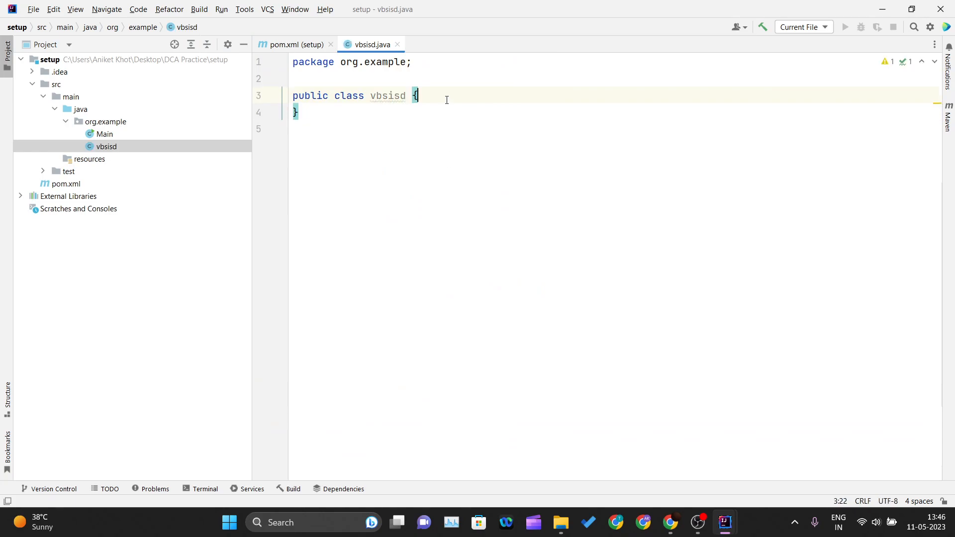
key(enter)
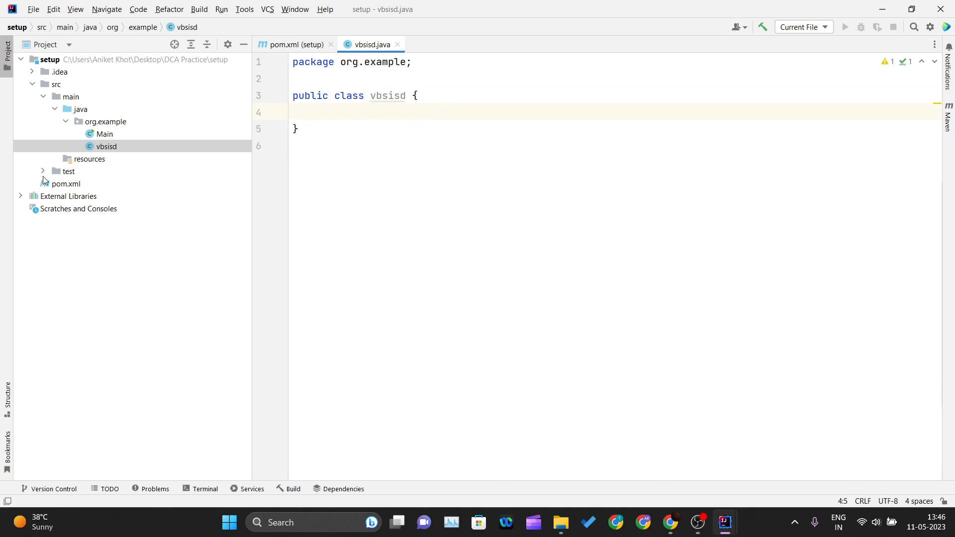
Create the test class 'svsknvTest' under src/test/java.
click(43, 171)
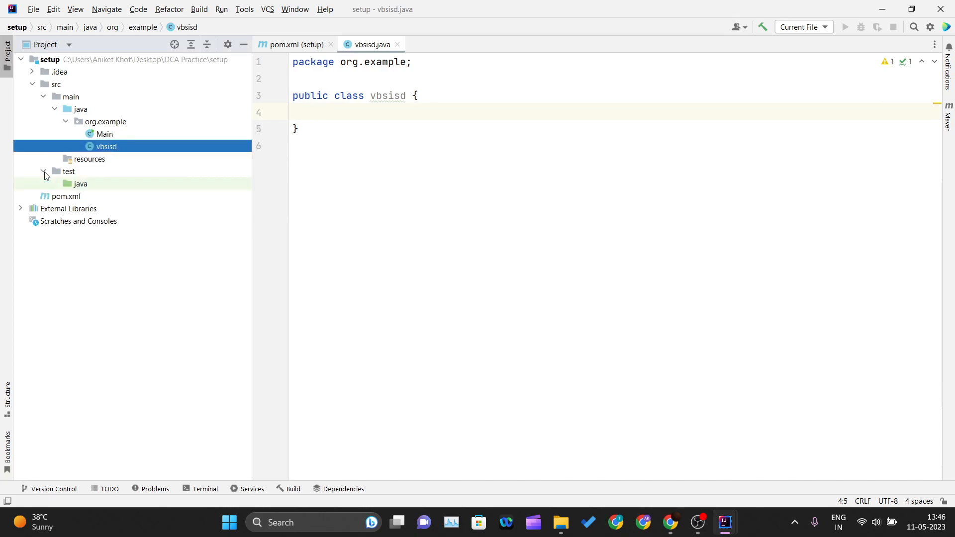
click(80, 183)
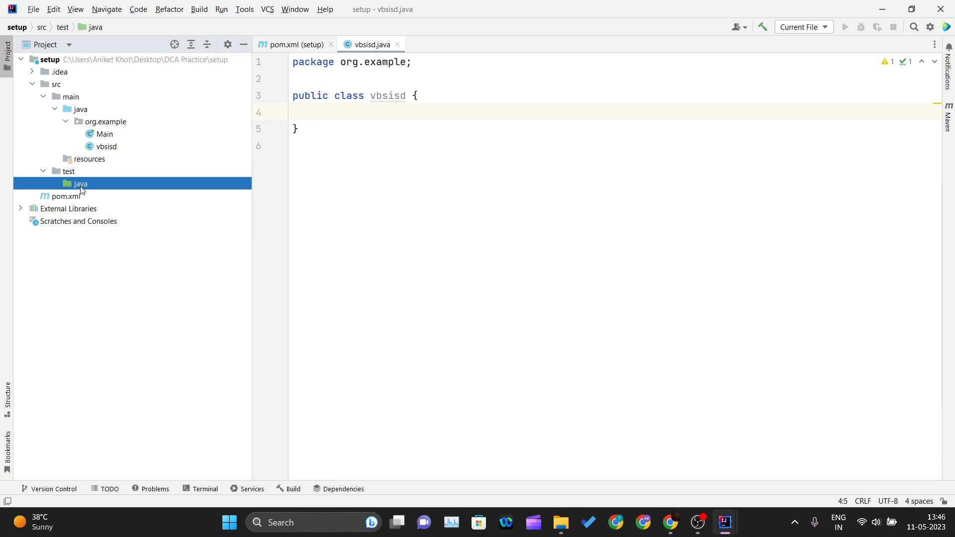
right_click(79, 183)
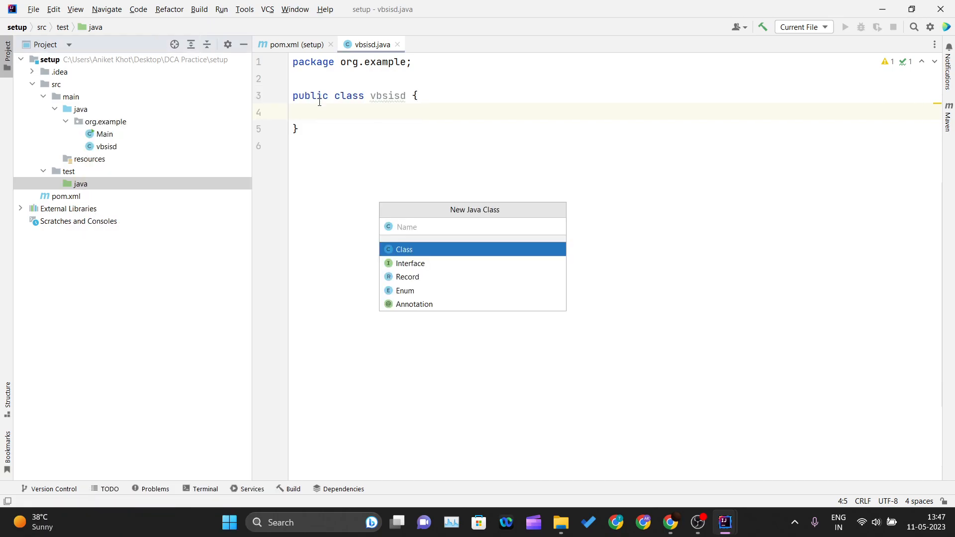
text(svsknv)
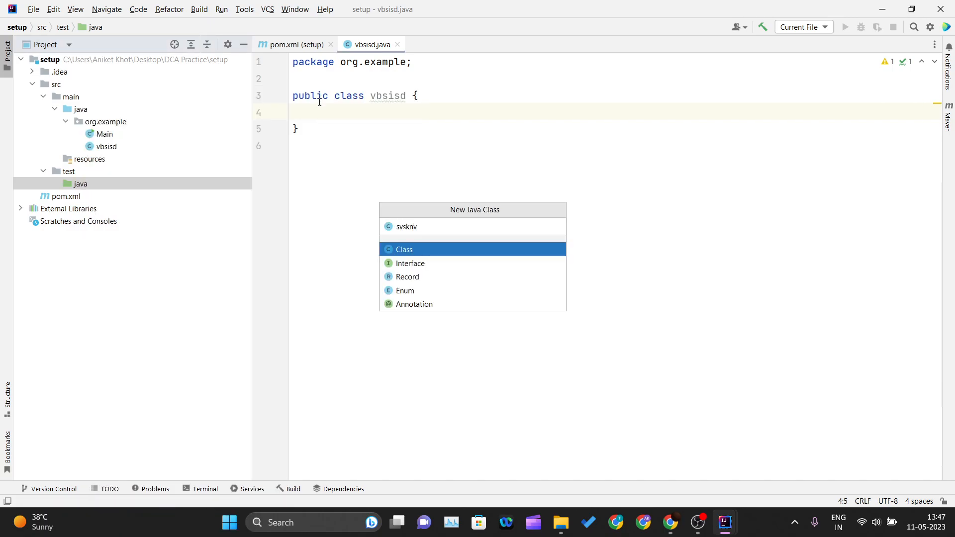
click(404, 249)
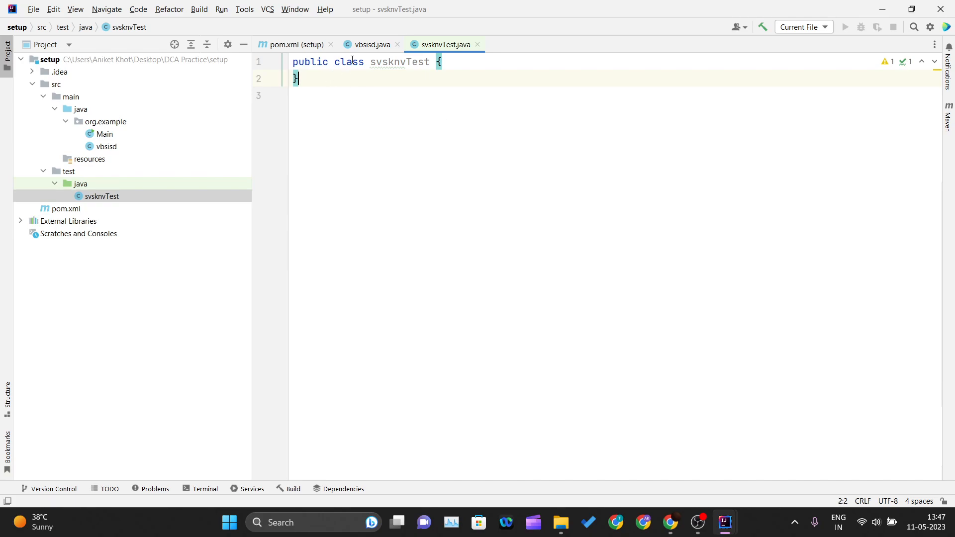
Switch the editor back to vbsisd.java.
click(370, 45)
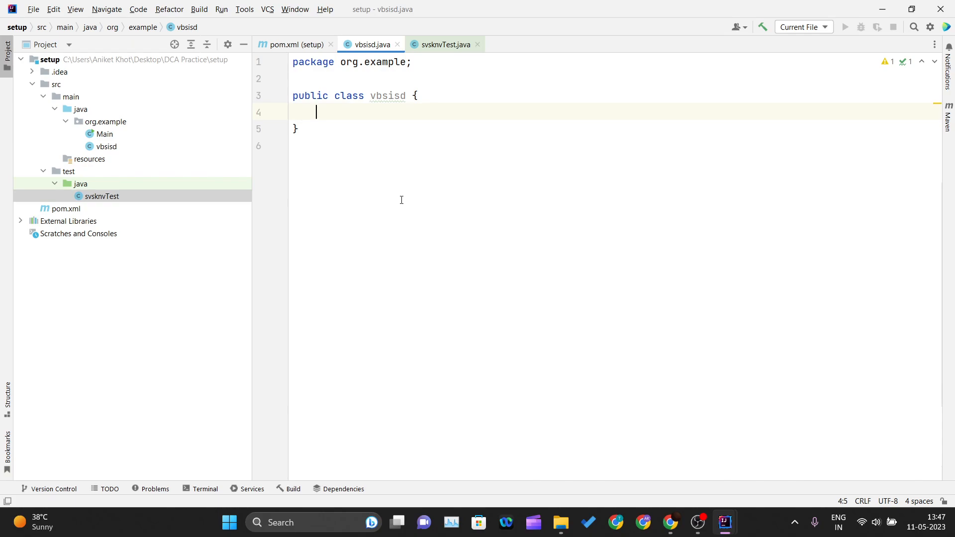
mouse_move(681, 444)
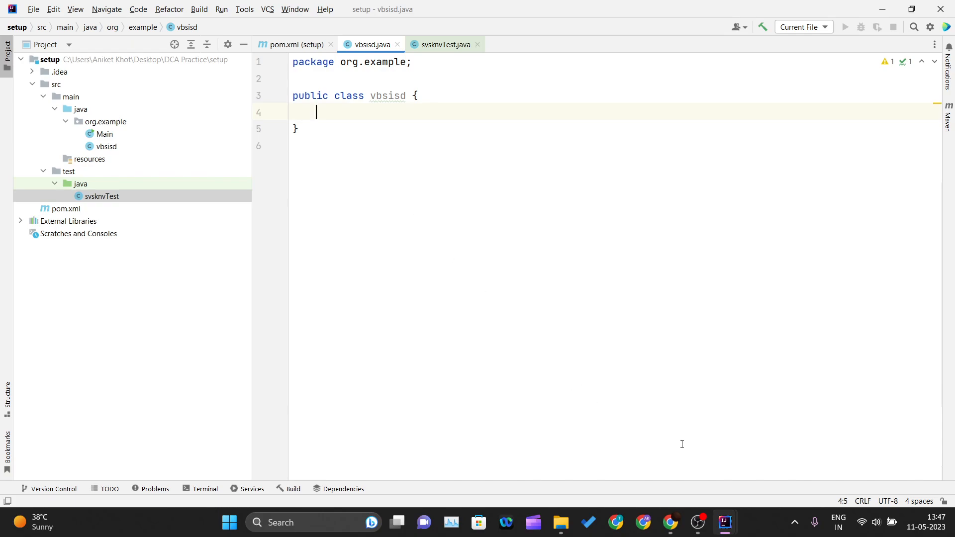